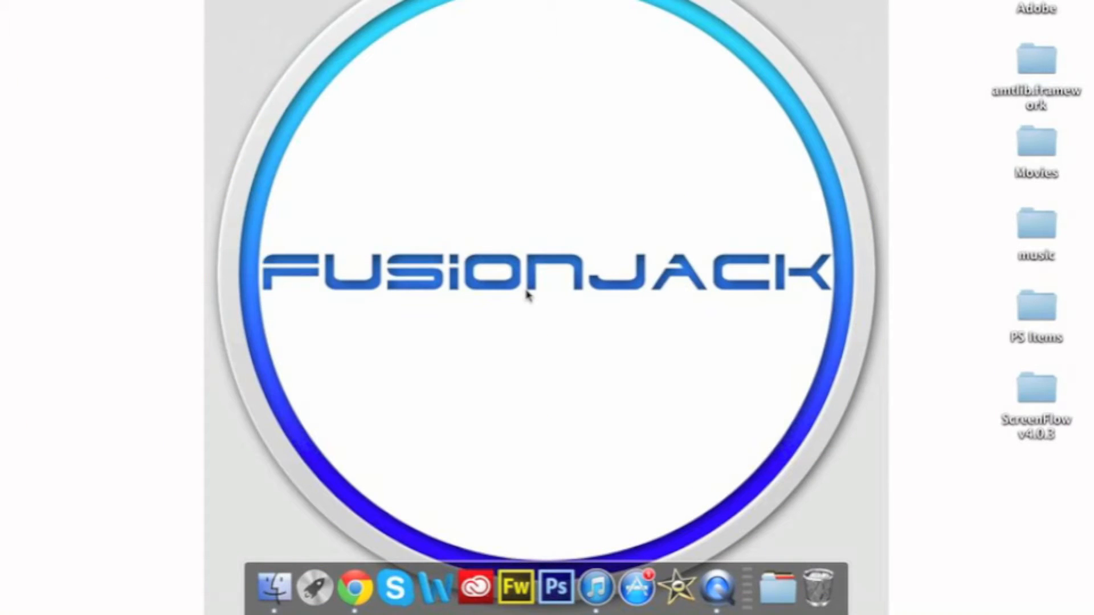
mouse_move(218, 65)
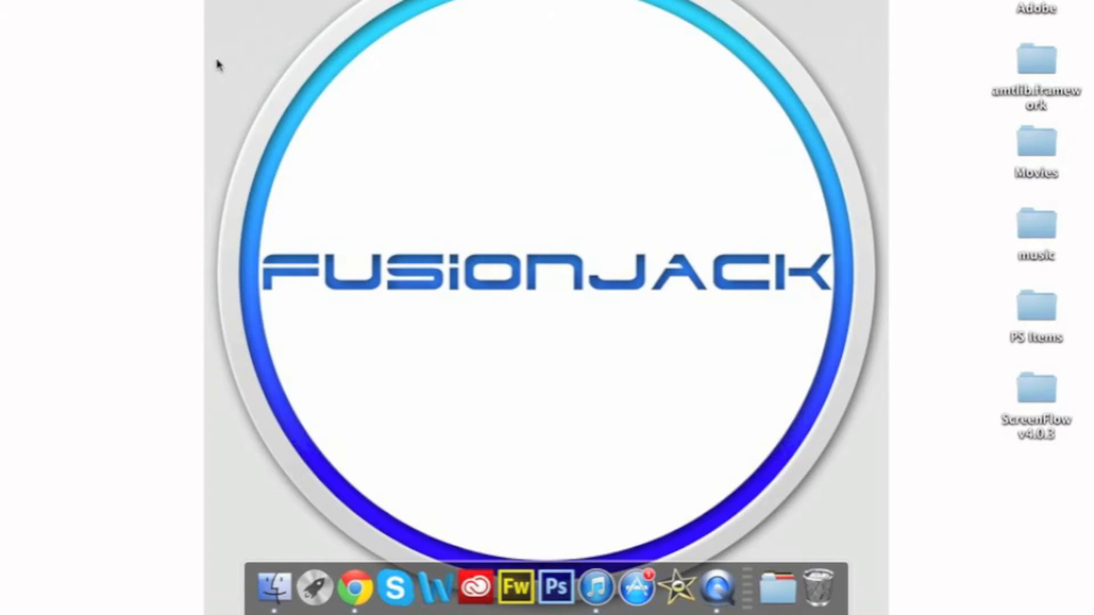
Step: Open the Utilities folder from the Applications stack in the Dock to launch Disk Utility
left_click(774, 587)
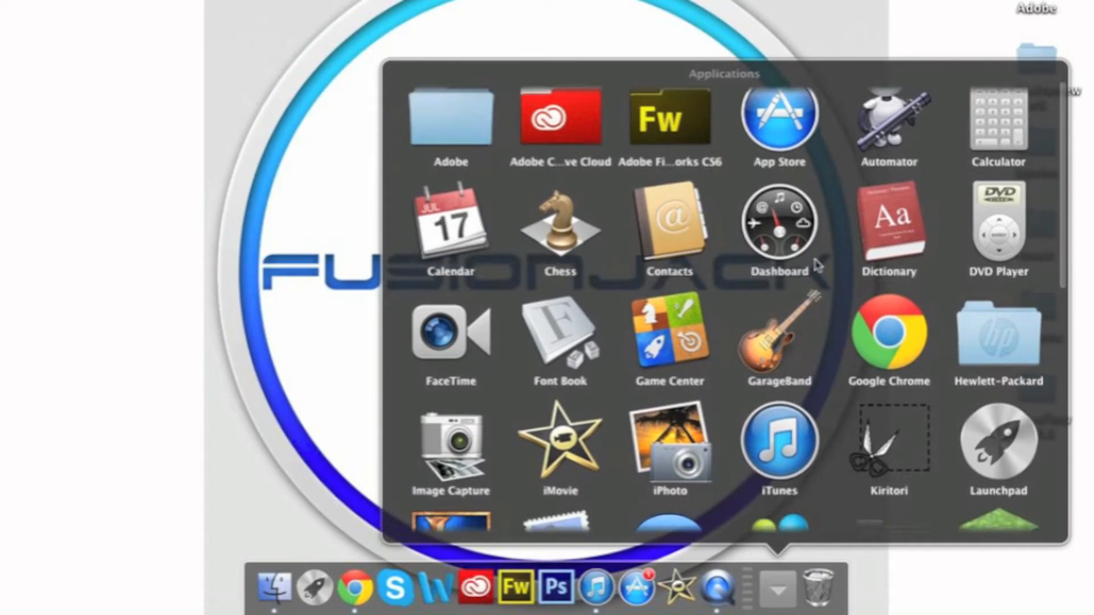
scroll("down", 3)
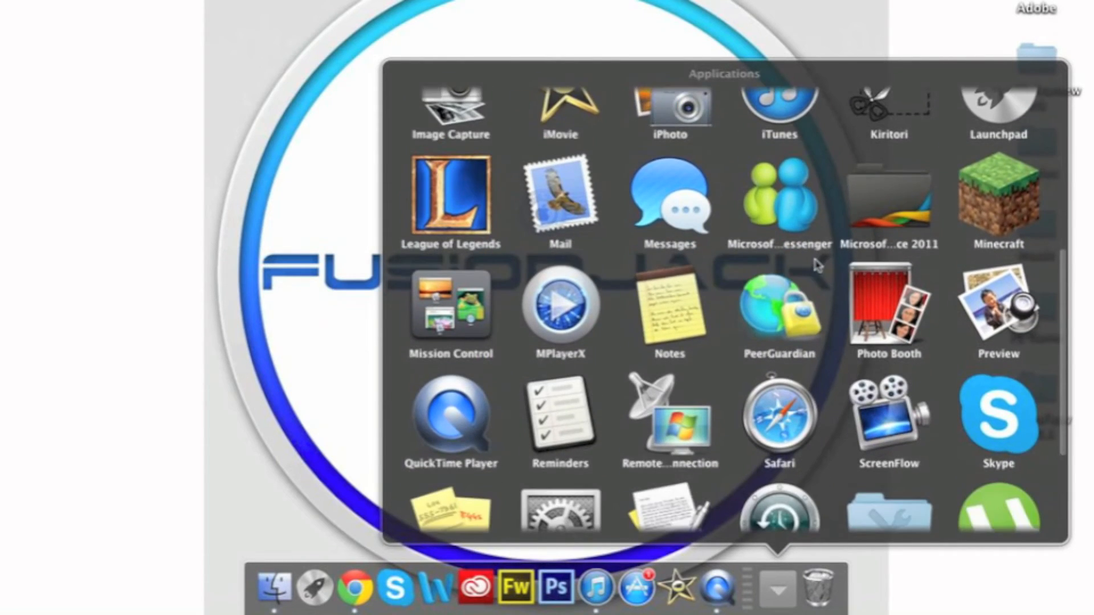
left_click(777, 588)
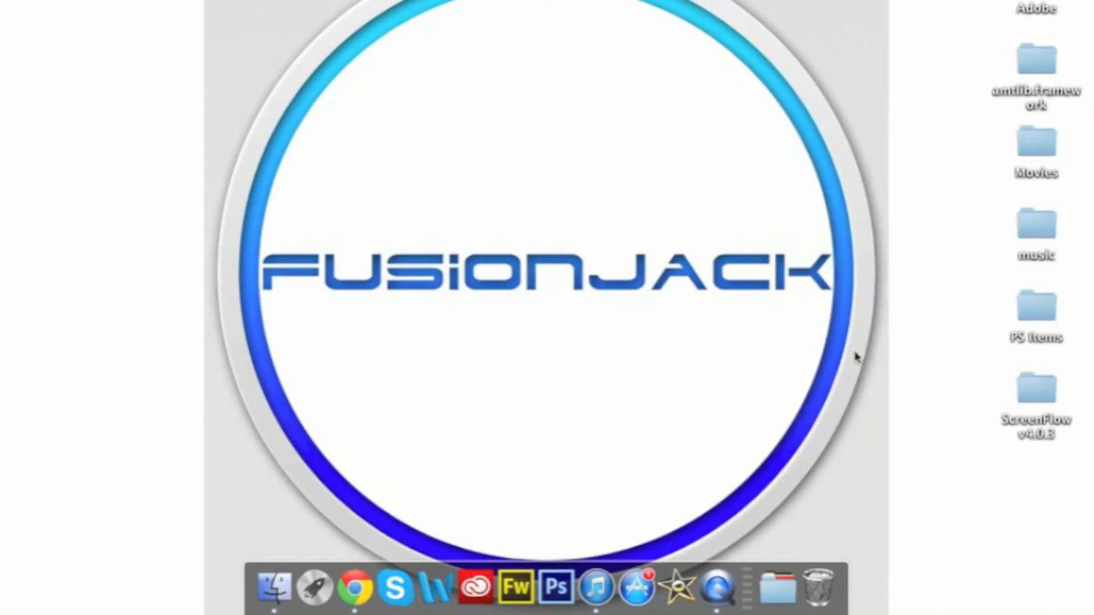
mouse_move(673, 275)
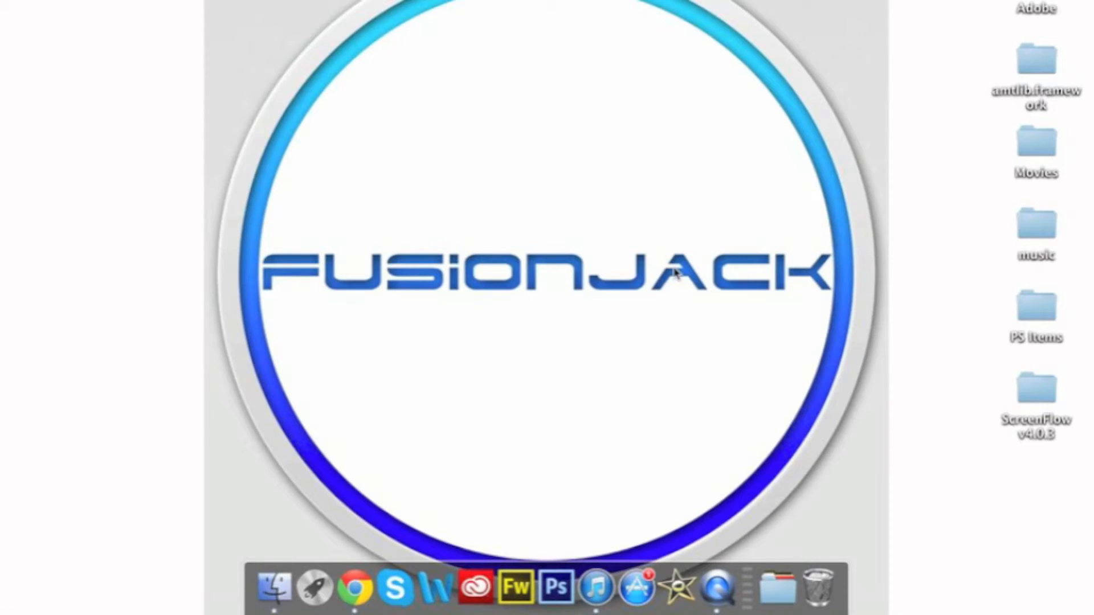
mouse_move(686, 369)
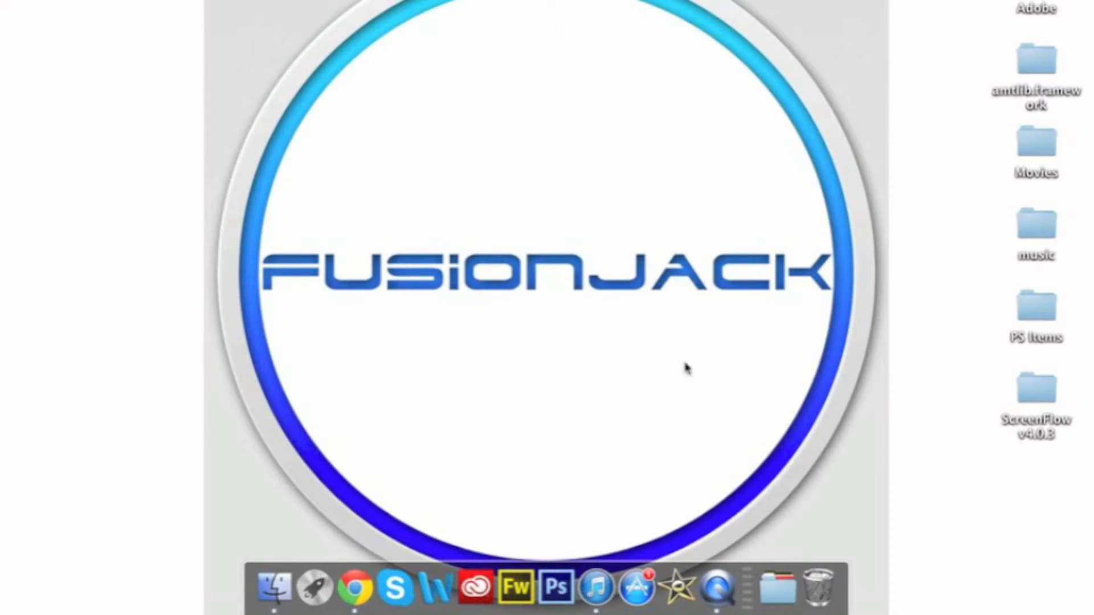
left_click(777, 588)
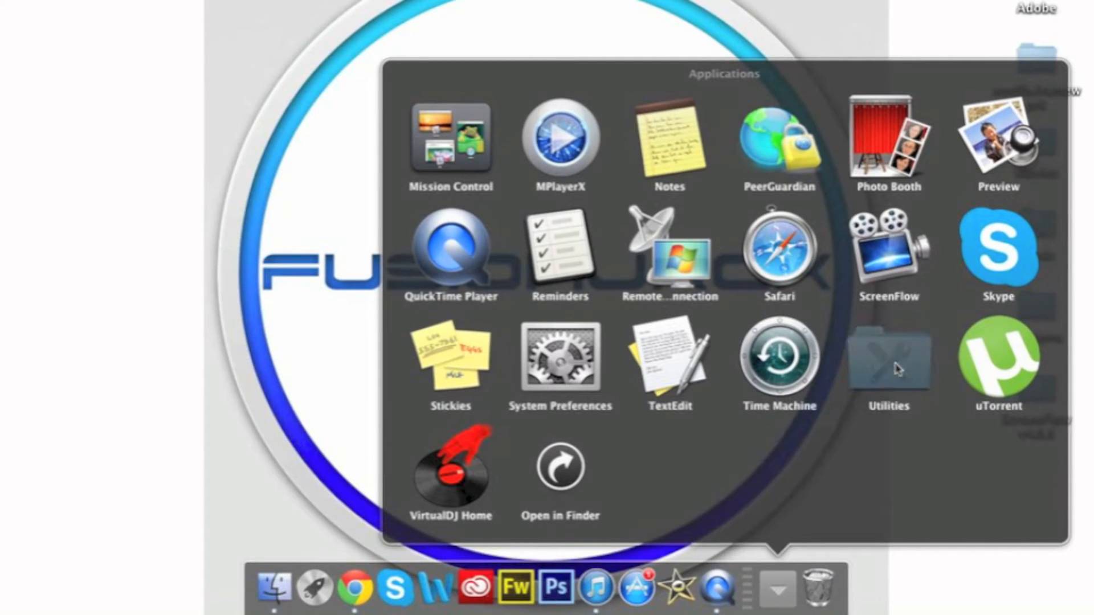
left_click(889, 359)
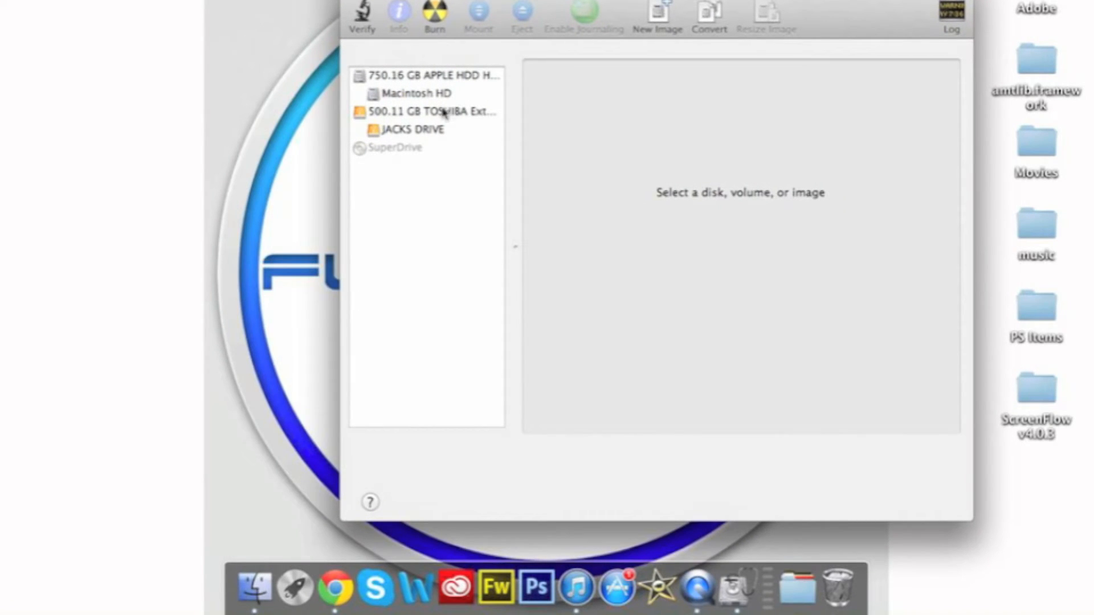
Step: Select the whole Toshiba external disk and show its Erase options
left_click(413, 130)
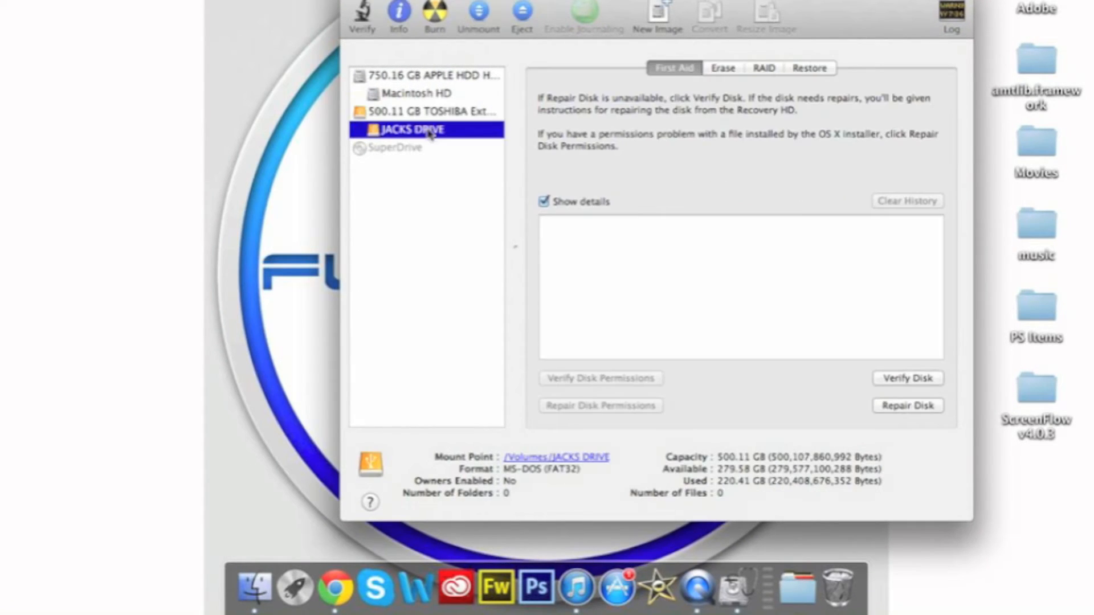
left_click(425, 112)
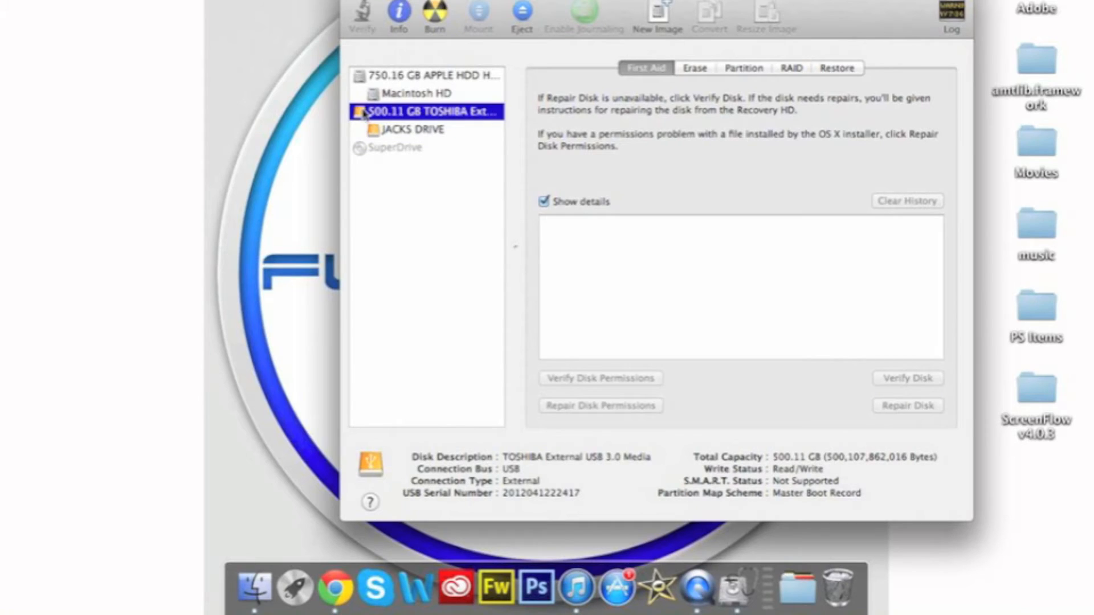
left_click(693, 67)
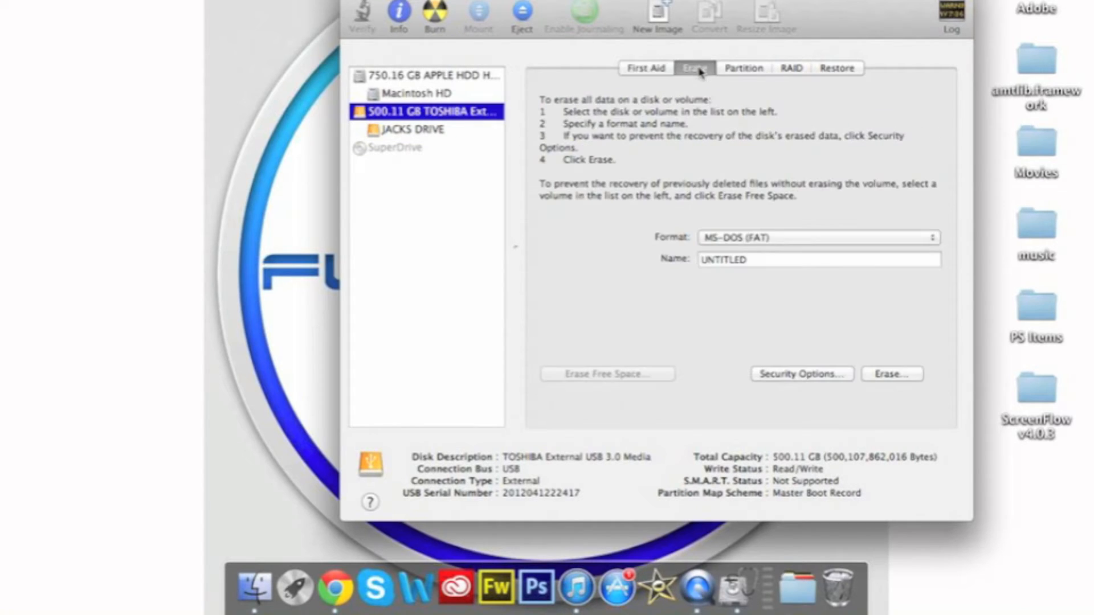
Step: Choose MS-DOS (FAT) as the Toshiba disk's erase format
left_click(817, 237)
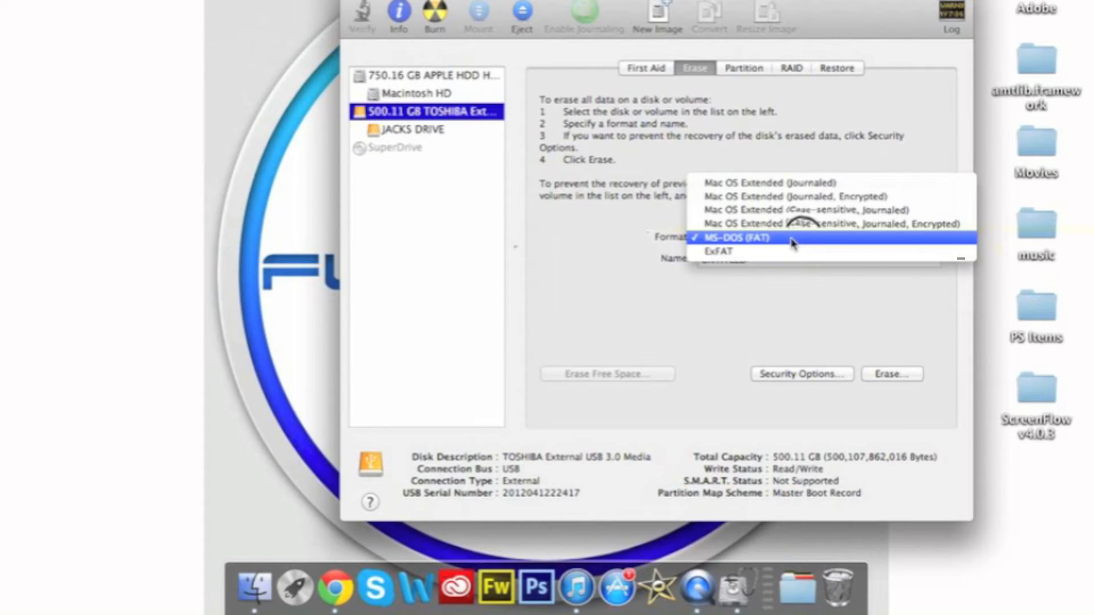
left_click(736, 237)
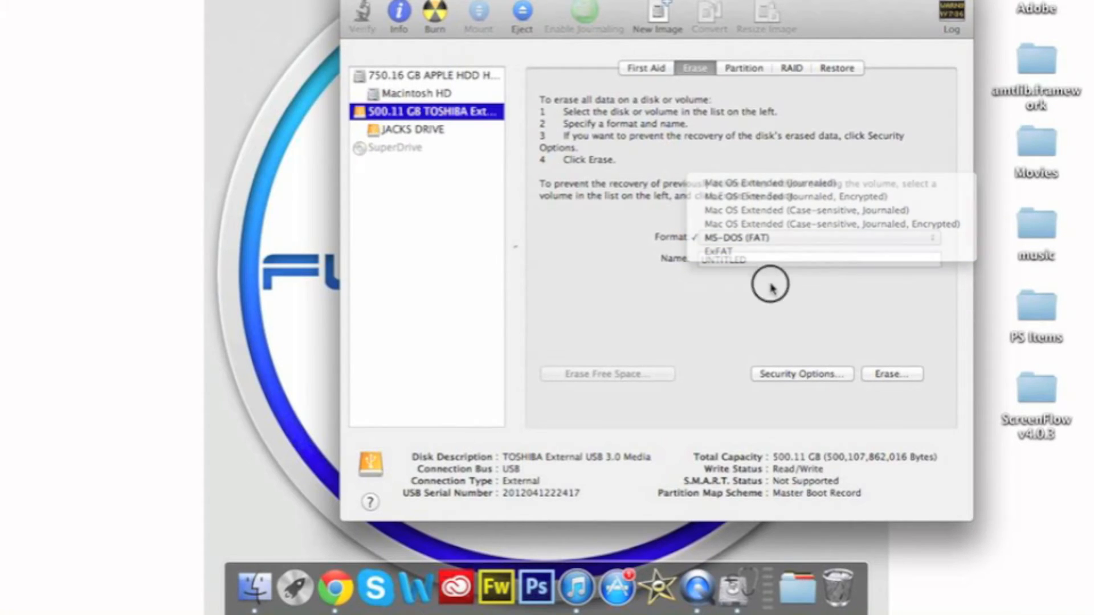
left_click(738, 237)
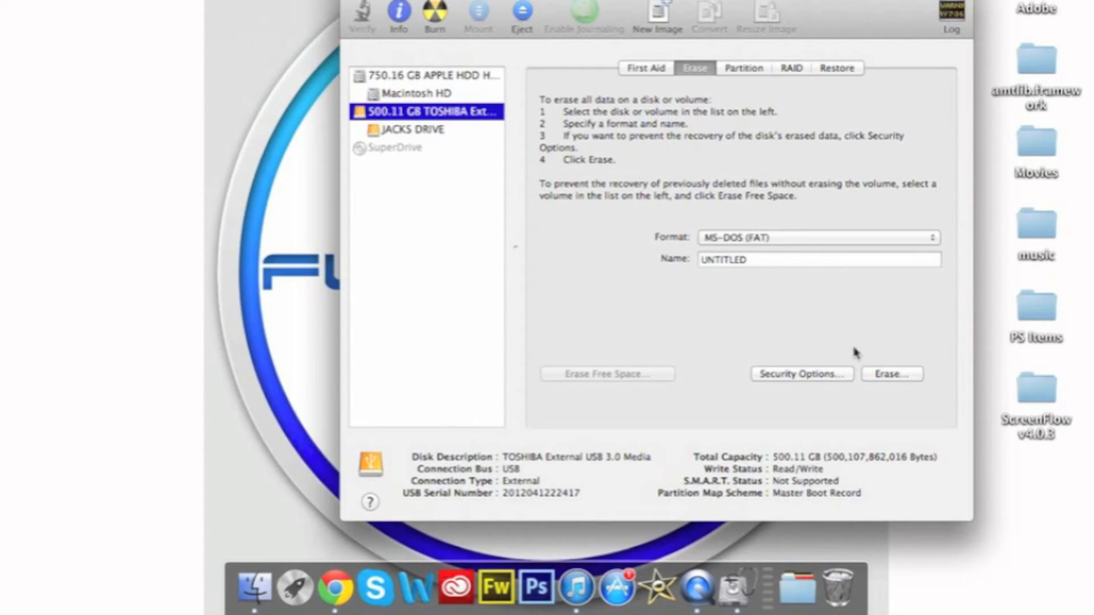
mouse_move(892, 374)
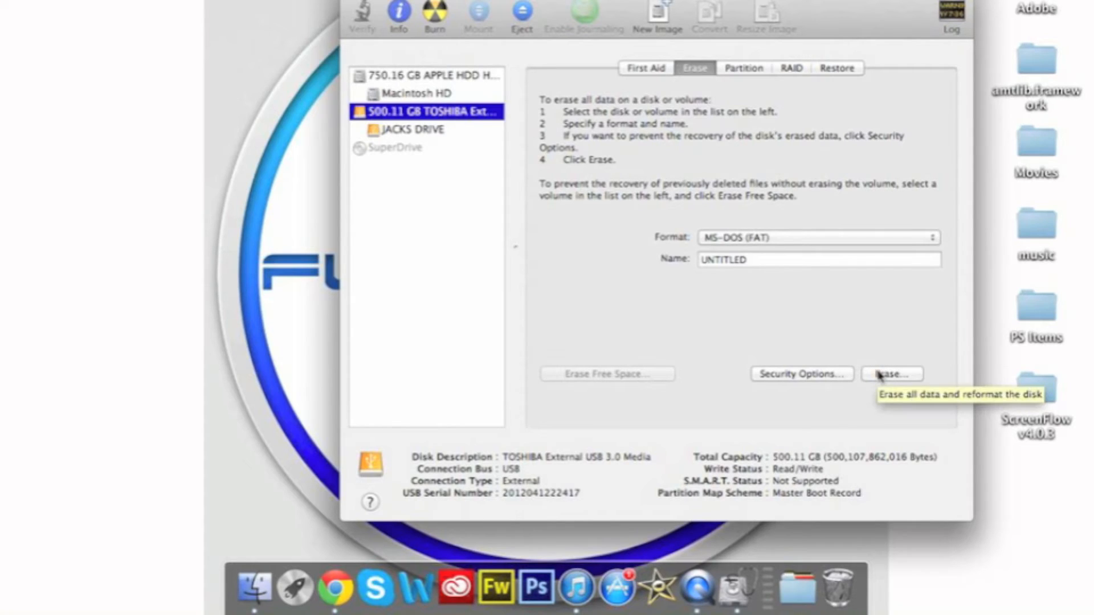
mouse_move(616, 206)
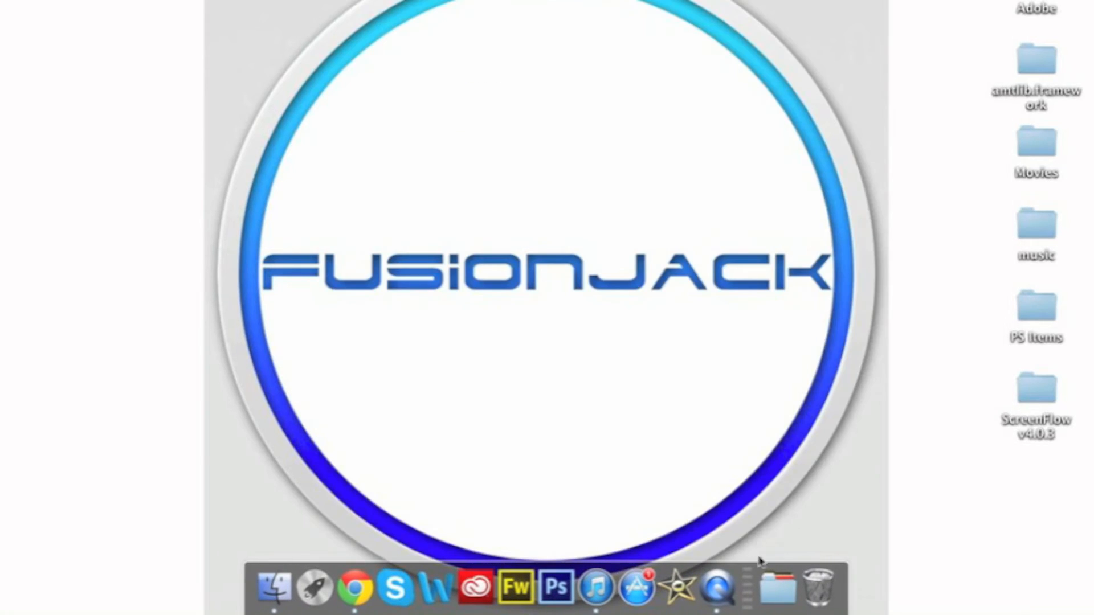
Step: Relaunch Disk Utility from Utilities and select the 500.11 GB Toshiba disk
left_click(775, 588)
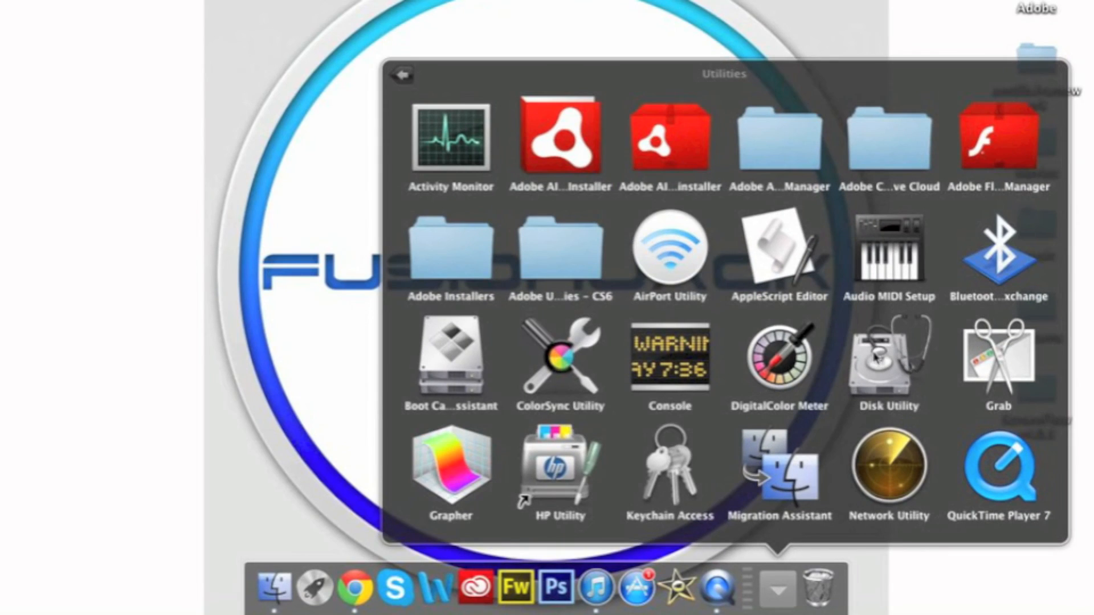
double_click(887, 360)
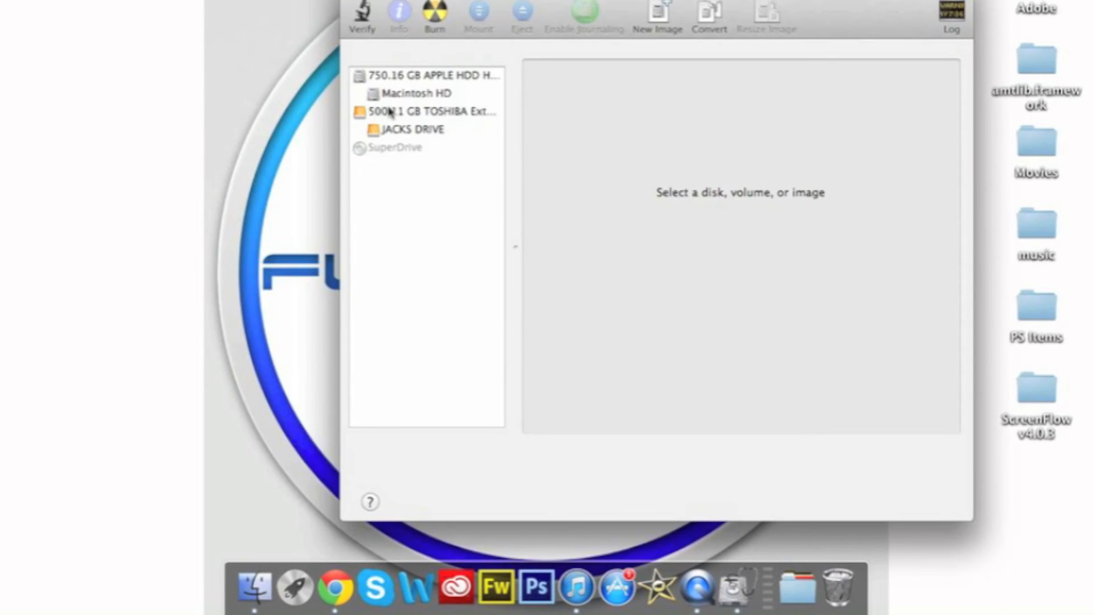
left_click(428, 111)
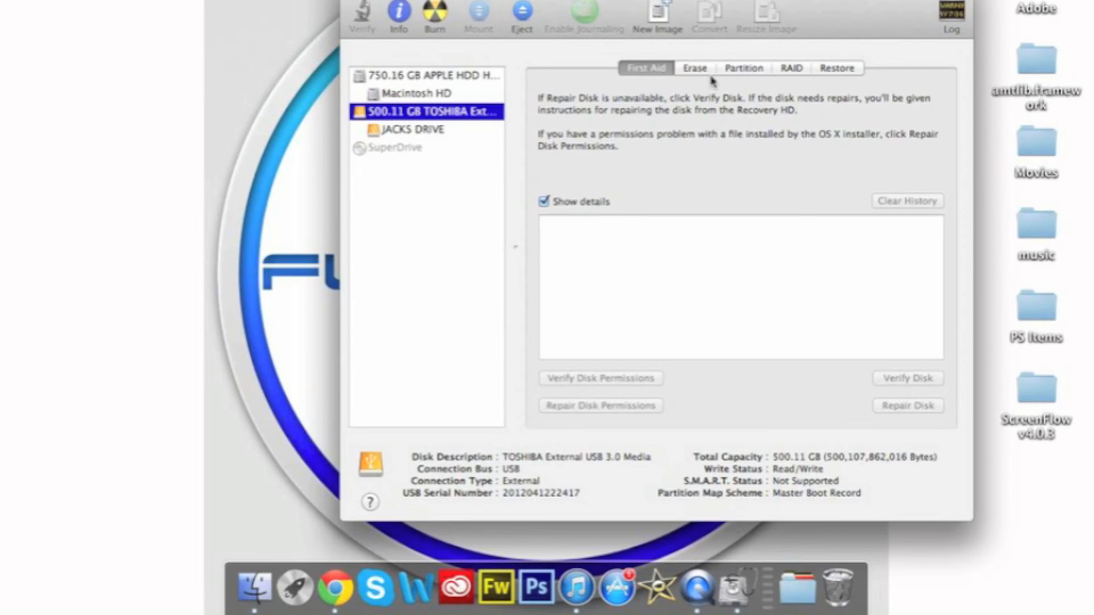
Step: Show the Toshiba disk's Erase options with MS-DOS (FAT) format and name UNTITLED
left_click(693, 68)
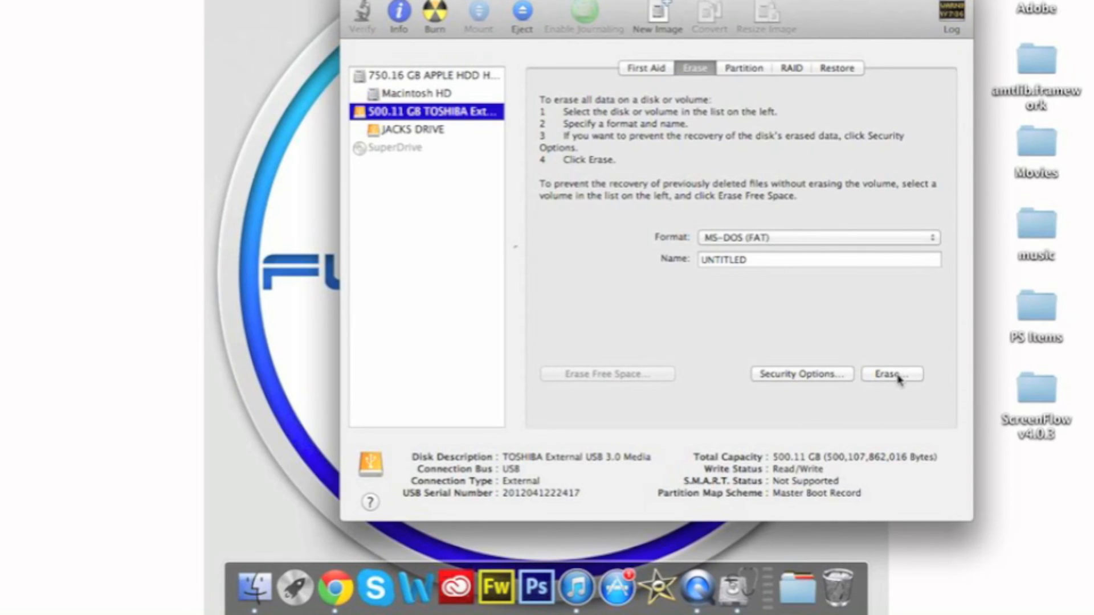
mouse_move(671, 314)
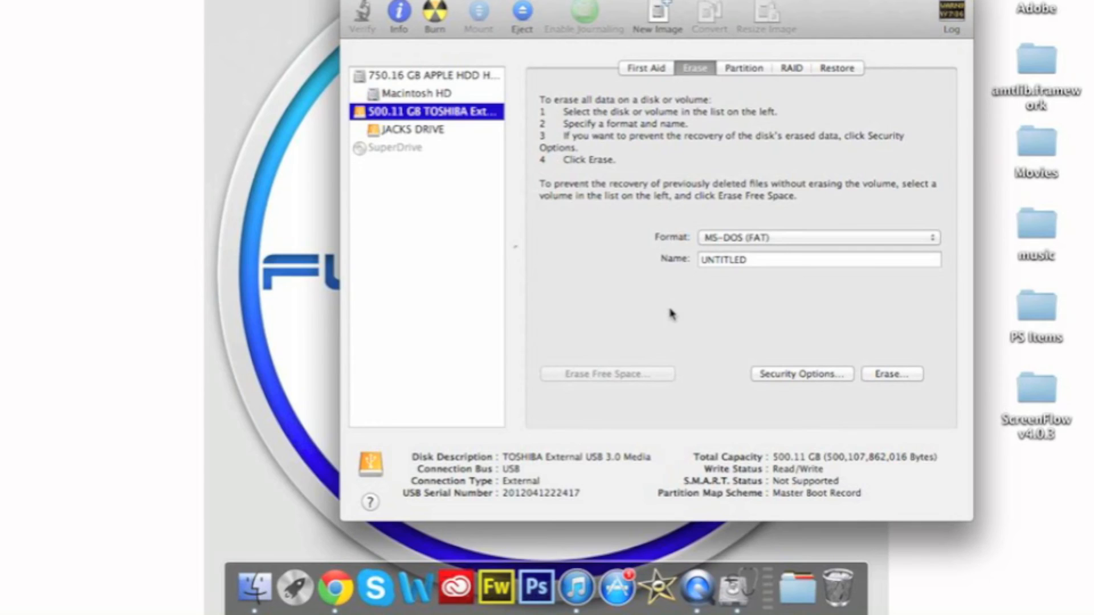
mouse_move(507, 202)
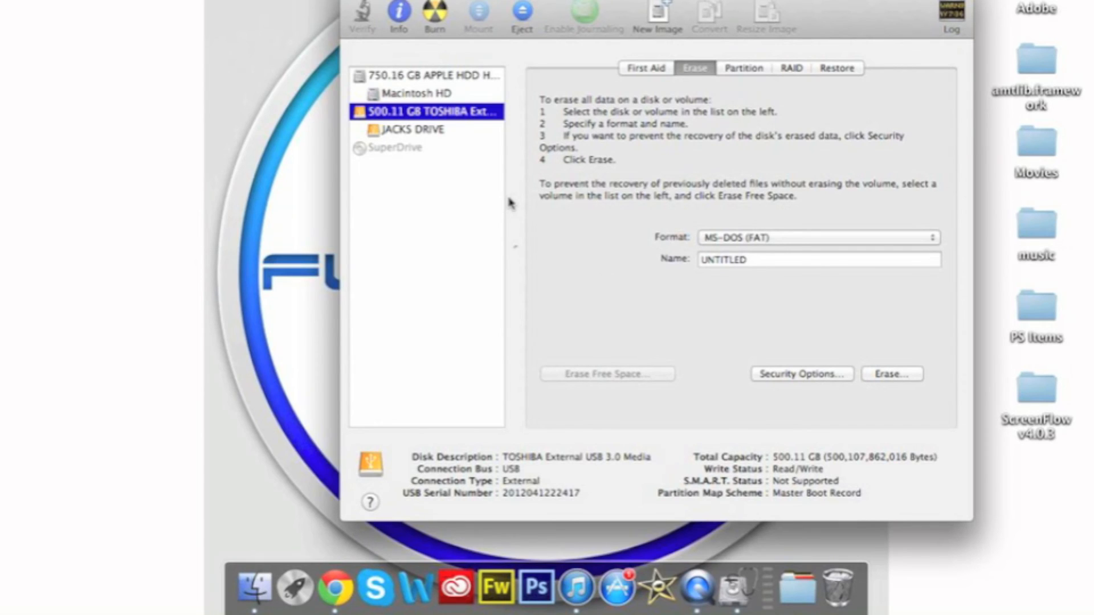
mouse_move(164, 112)
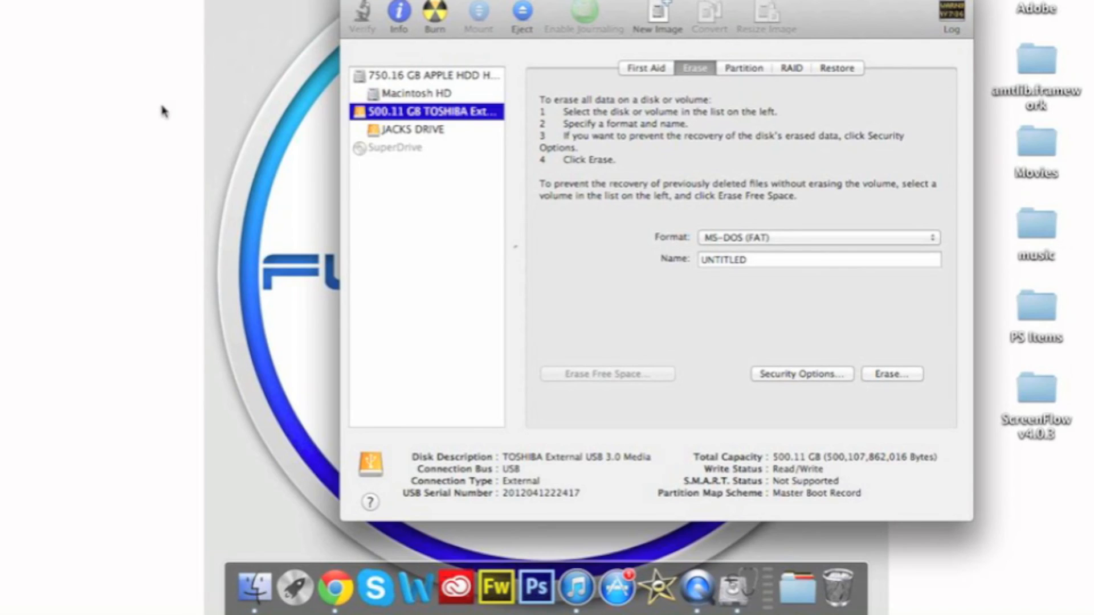
mouse_move(184, 112)
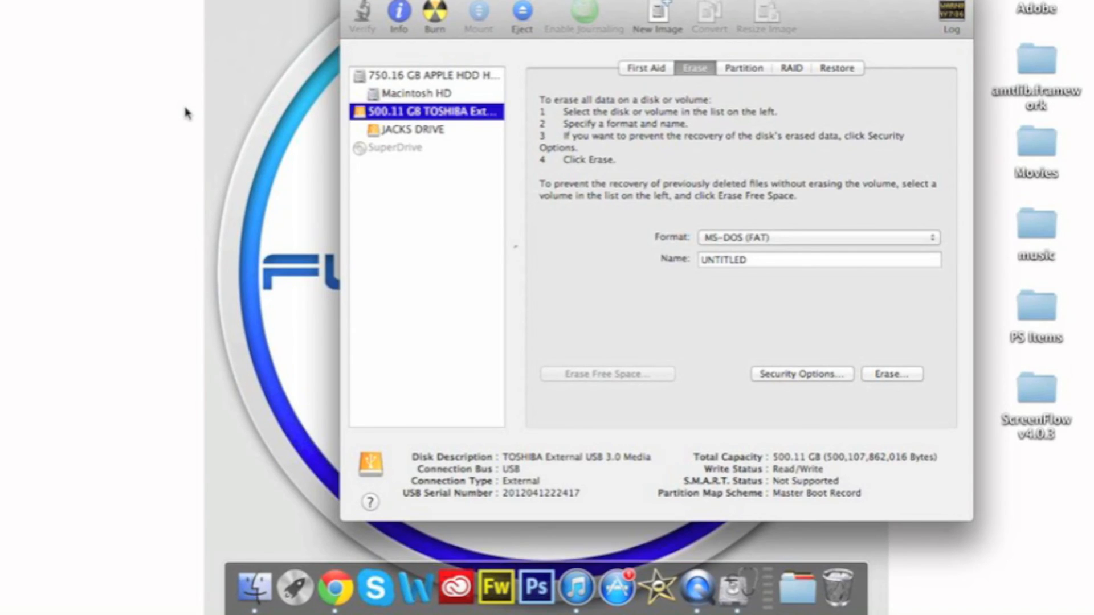